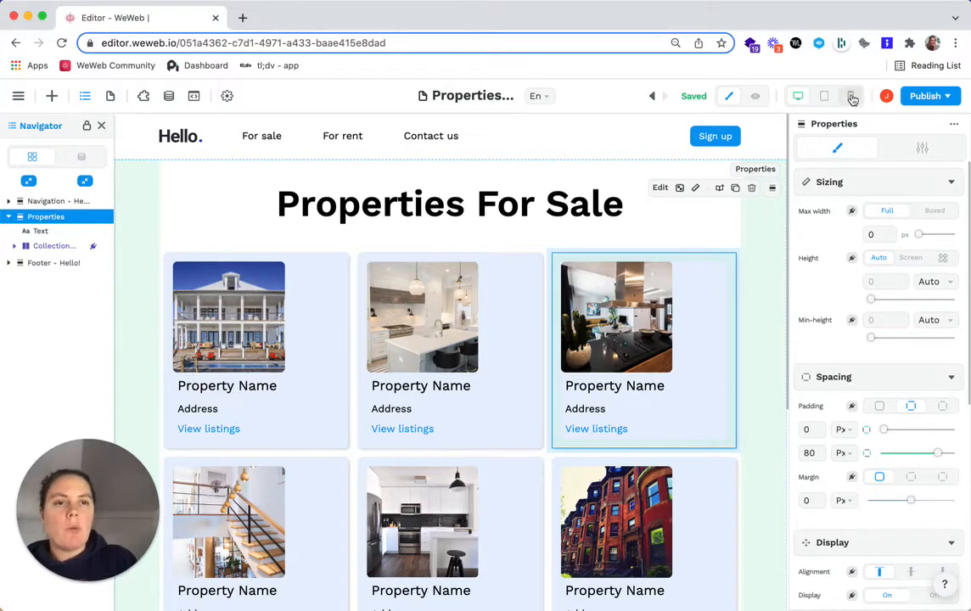
# Switch the canvas to the mobile breakpoint to preview the Properties page
pyautogui.click(850, 95)
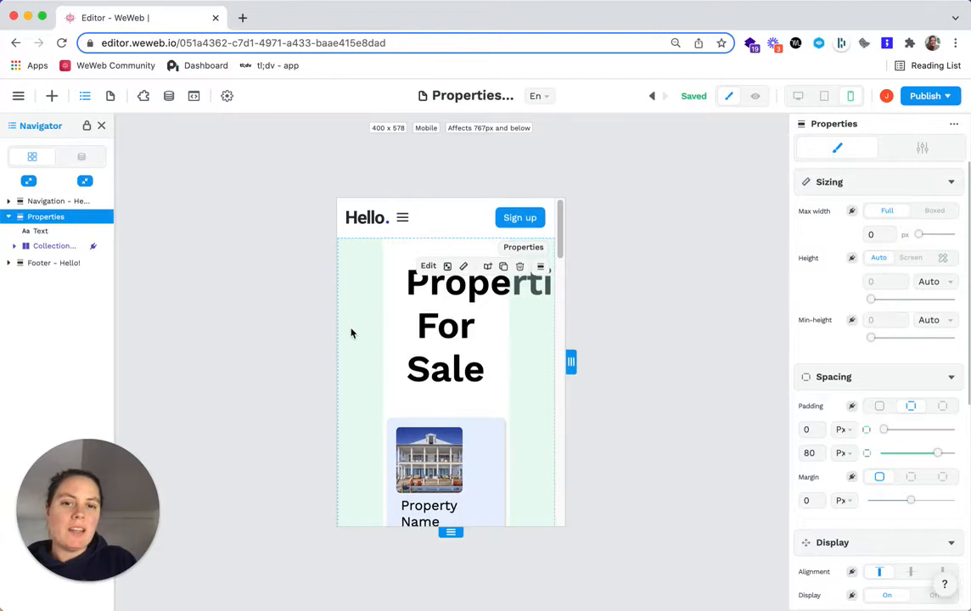
# Select the Properties section and set its horizontal padding to 40px on mobile
pyautogui.click(445, 326)
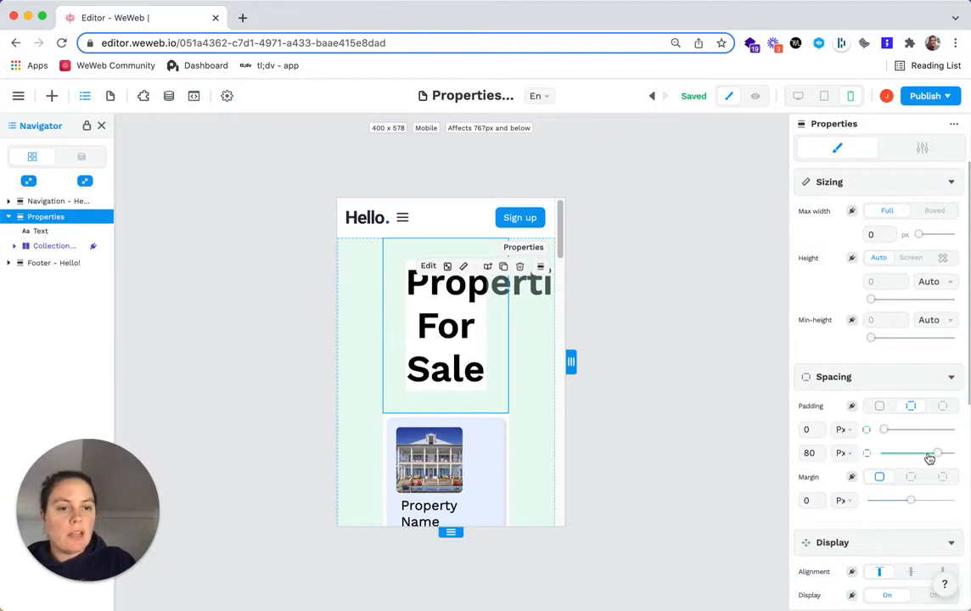
pyautogui.moveTo(936, 452); pyautogui.dragTo(914, 452)
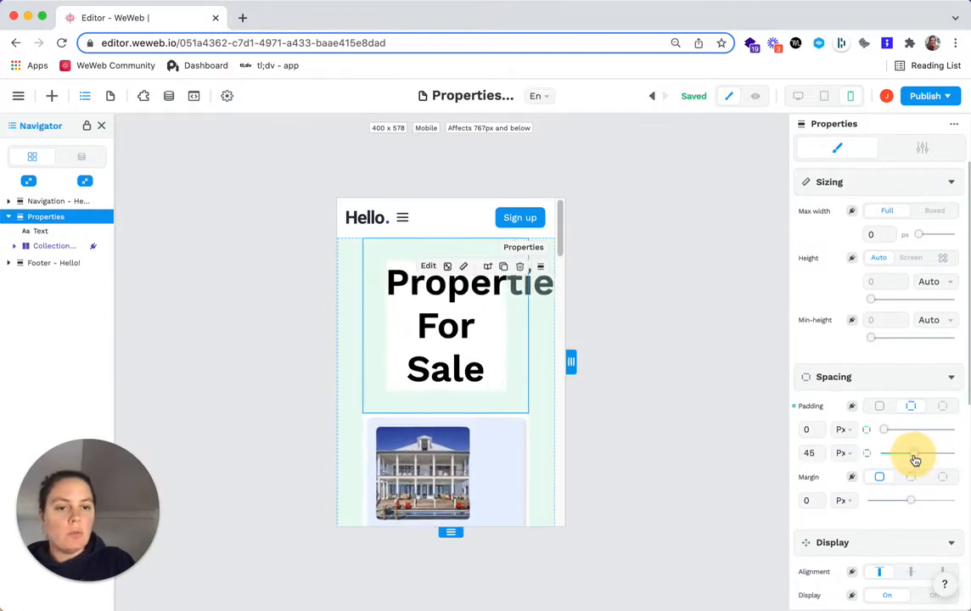
pyautogui.moveTo(914, 453); pyautogui.dragTo(910, 452)
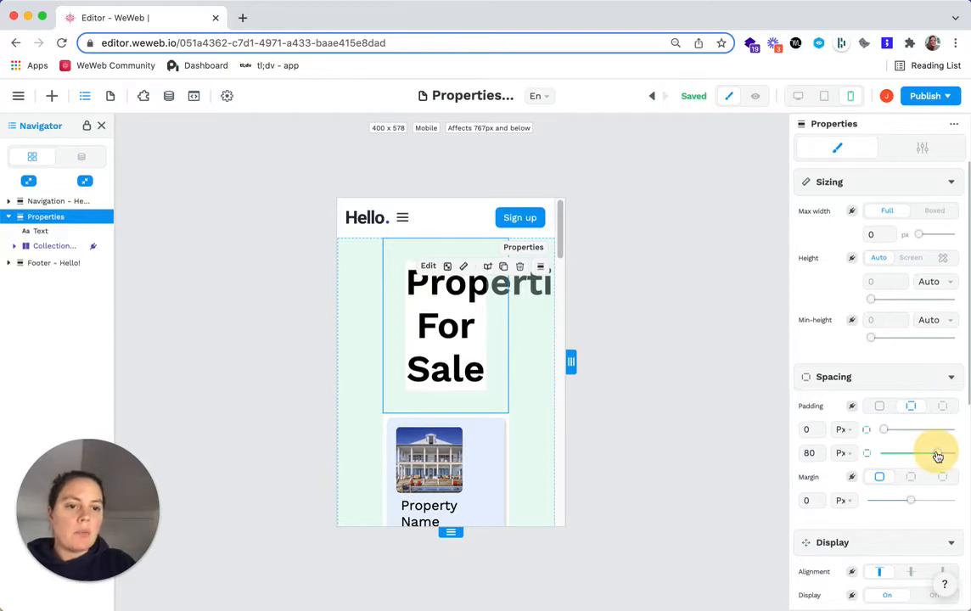
pyautogui.moveTo(938, 453); pyautogui.dragTo(910, 452)
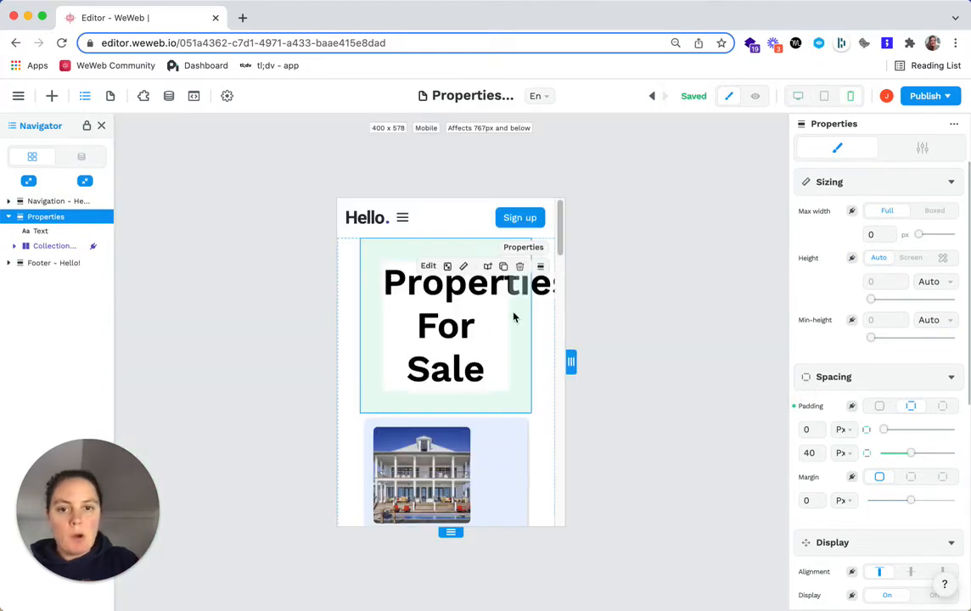
# Set the 'Properties For Sale' heading text size to 24px
pyautogui.click(445, 282)
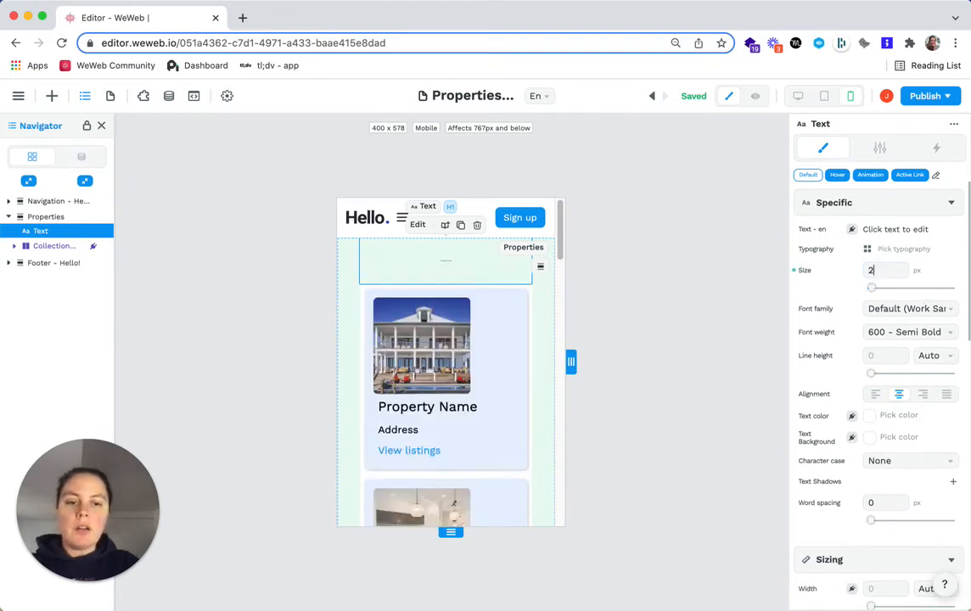
pyautogui.write('24')
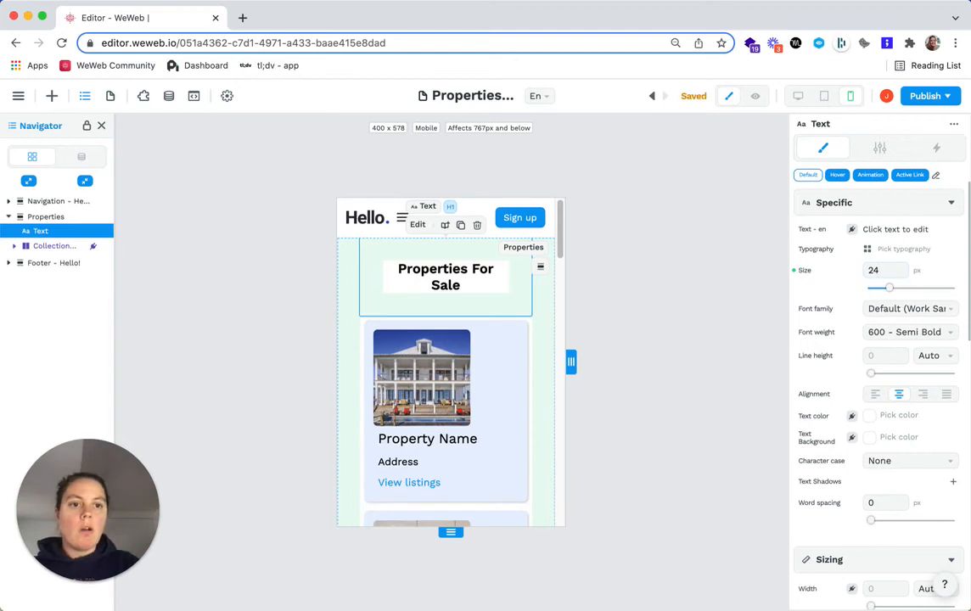